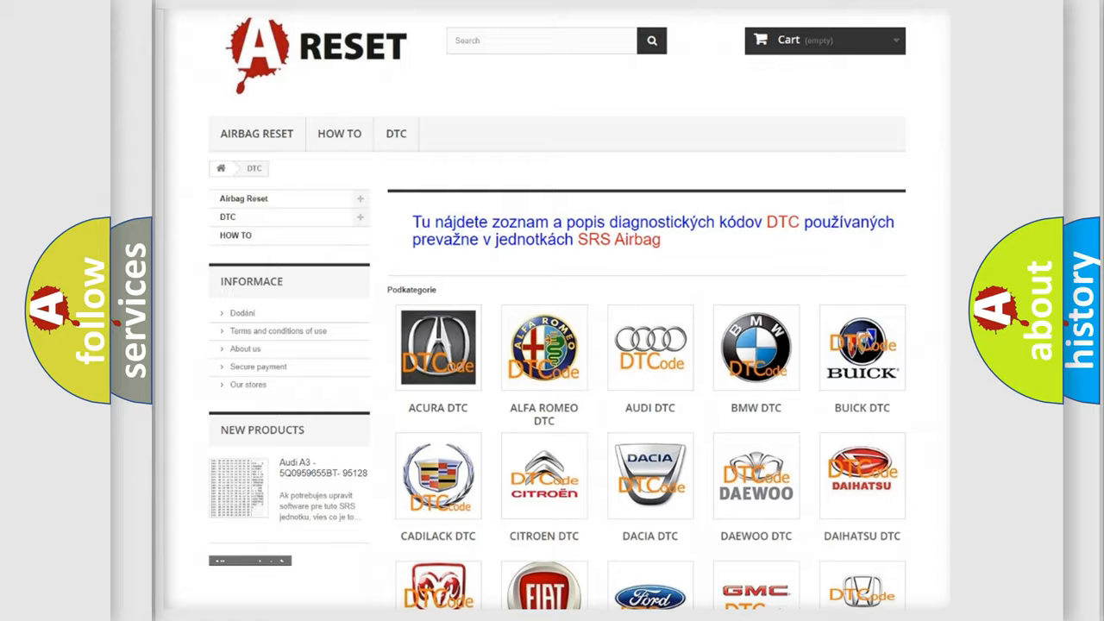
Scroll the DTC brand grid down until the Chevrolet tile appears
scroll(down, 3)
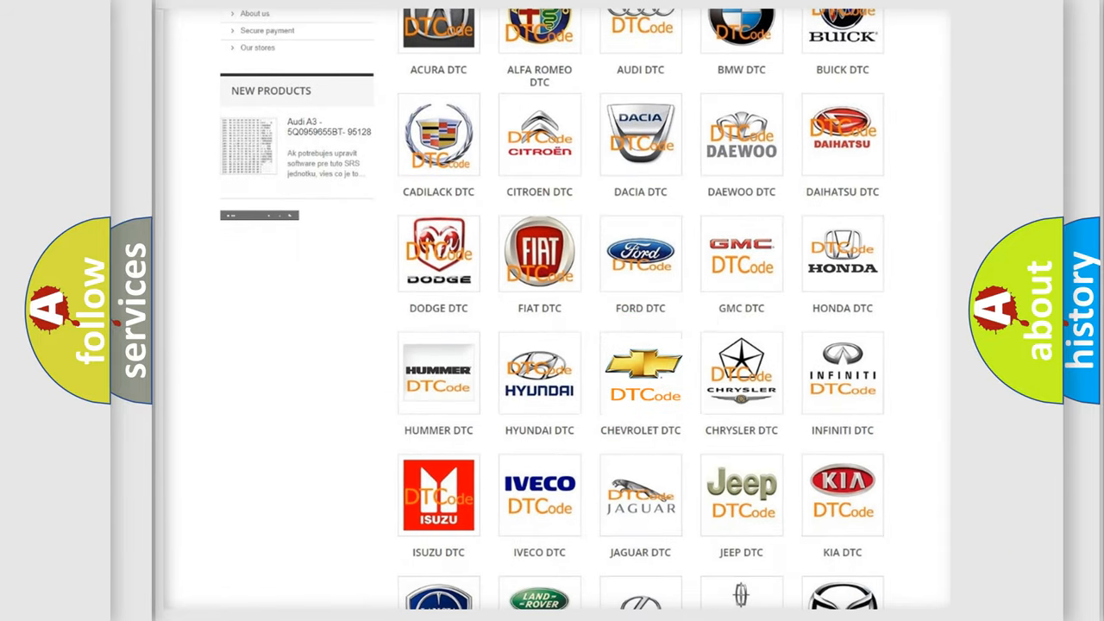
Open the Chevrolet DTC tile to view its code list starting at B0002
click(640, 372)
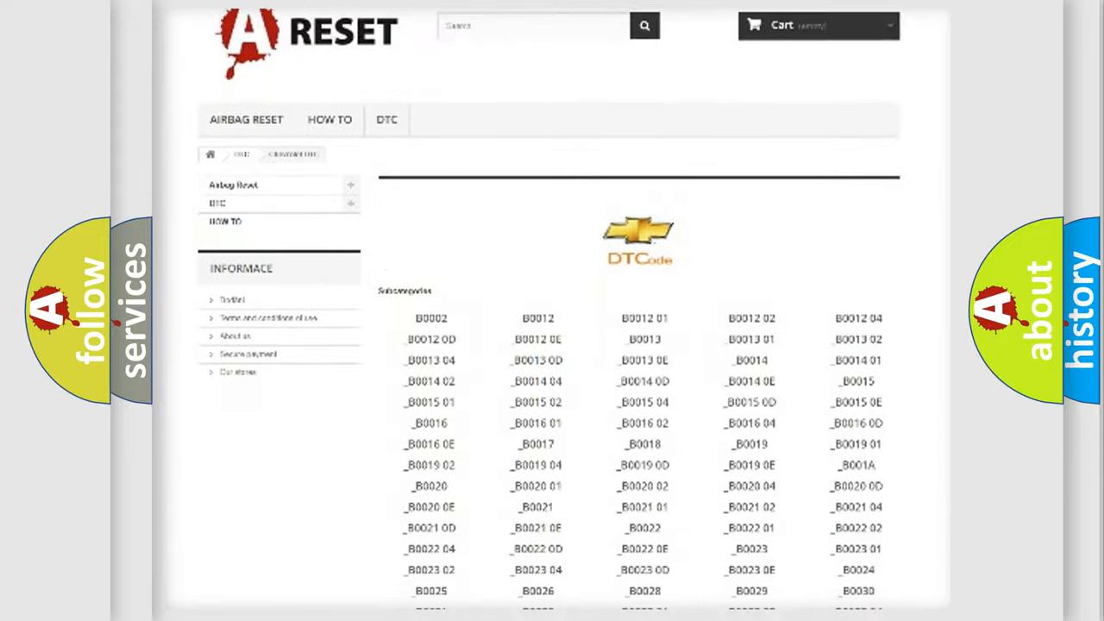
scroll(up, 3)
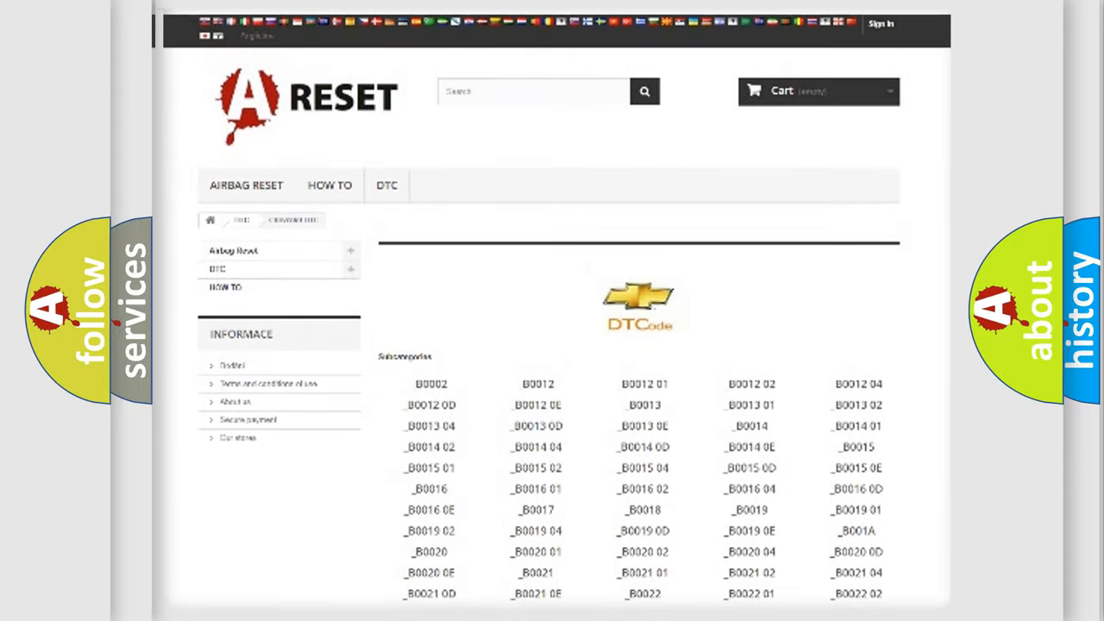